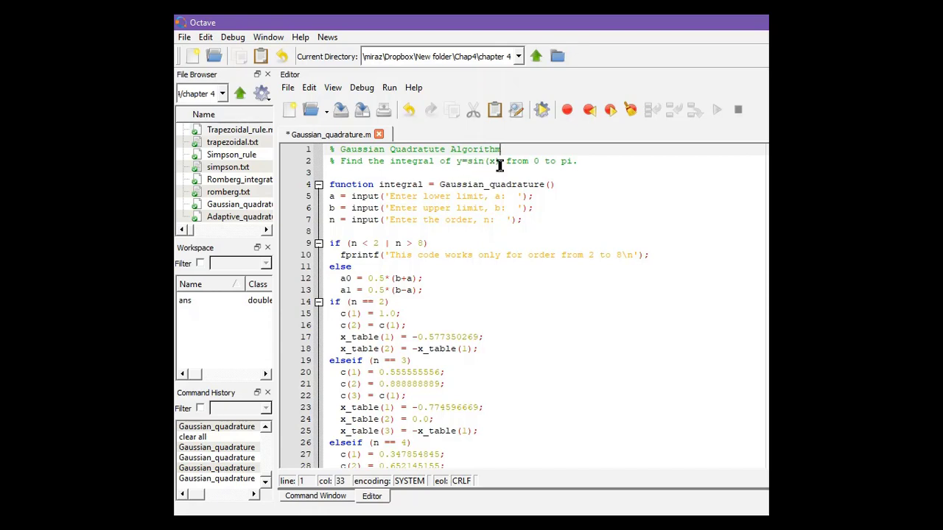
pyautogui.moveTo(575, 173)
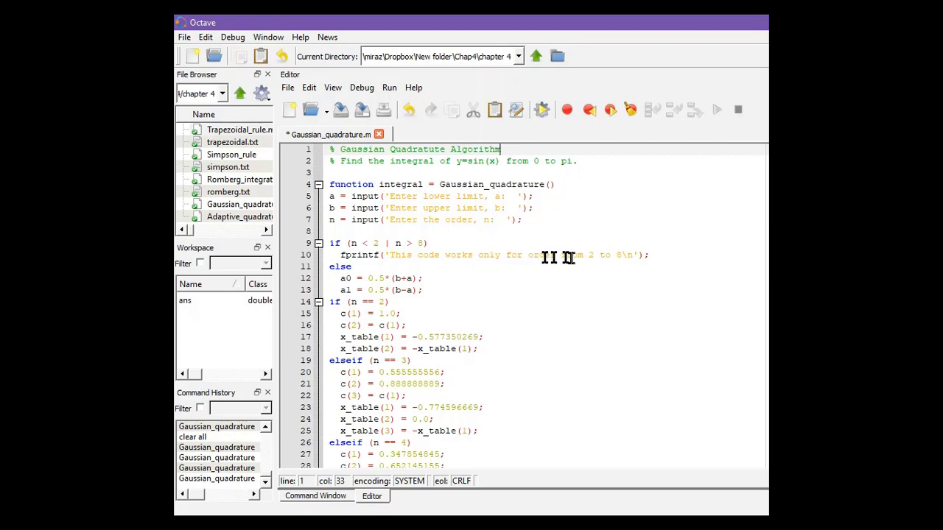
pyautogui.moveTo(637, 264)
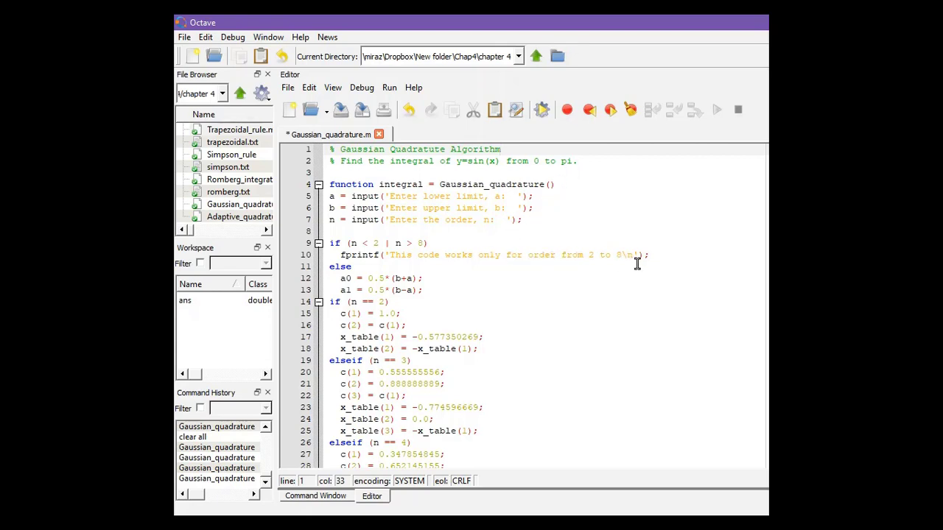
pyautogui.moveTo(375, 94)
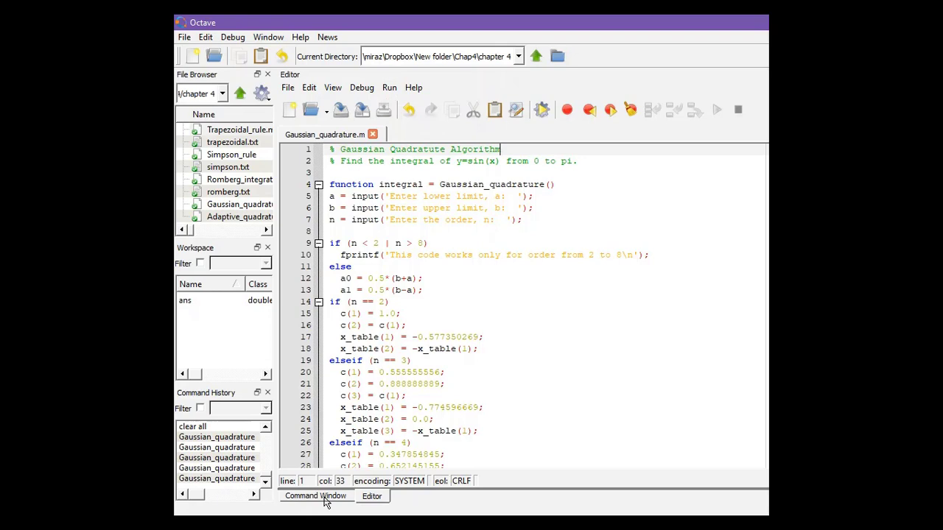
# Run Gaussian_quadrature from 0 to pi with order 2, giving 1.93581958
pyautogui.click(316, 496)
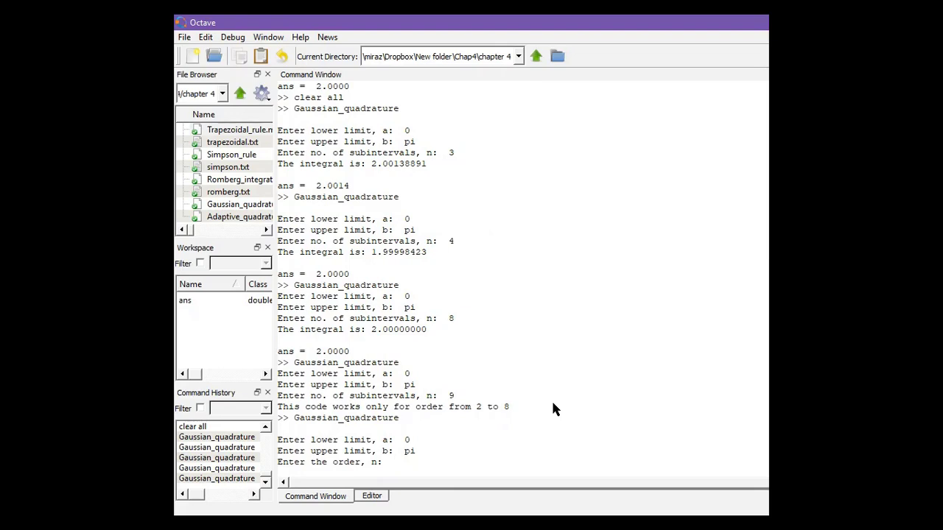
pyautogui.write('2')
pyautogui.write('pi')
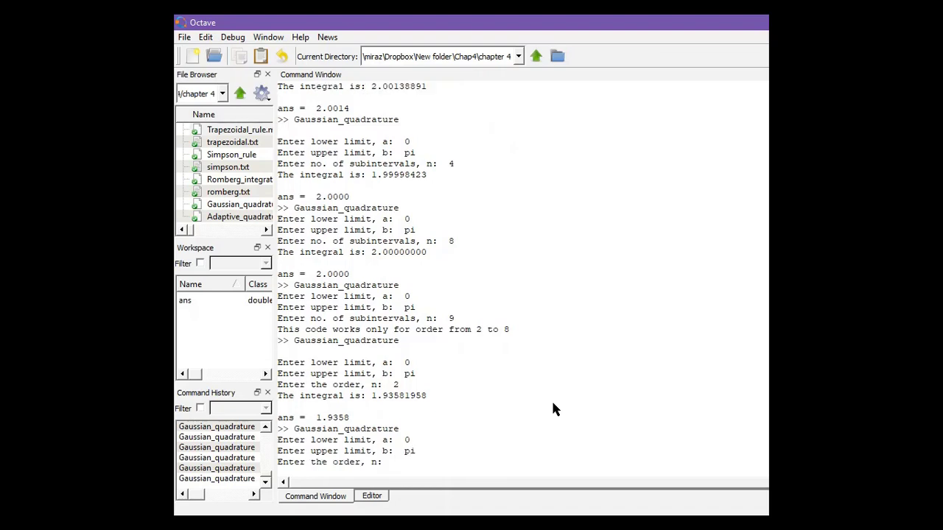
# Enter order 8 for the 0-to-pi run, returning an integral of 2.00000000
pyautogui.write('8')
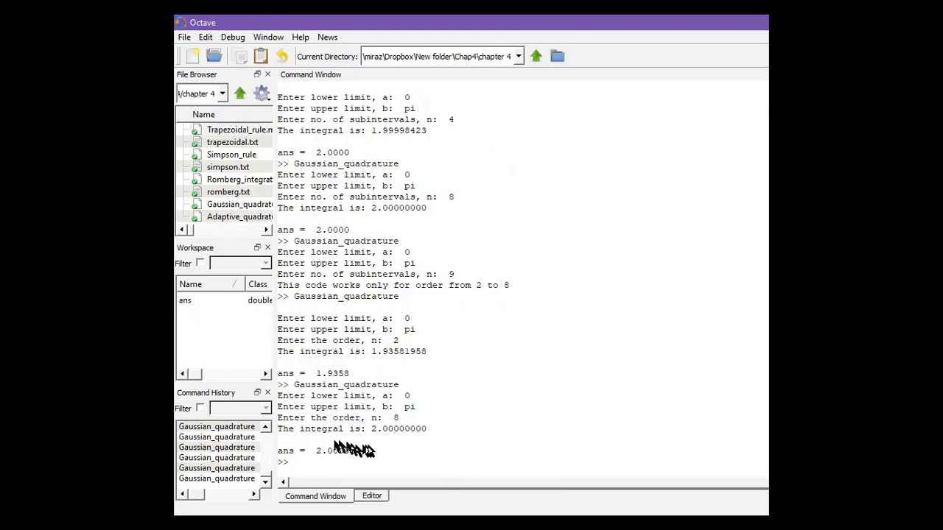
pyautogui.moveTo(404, 452)
pyautogui.write('Gaussian_quadrature')
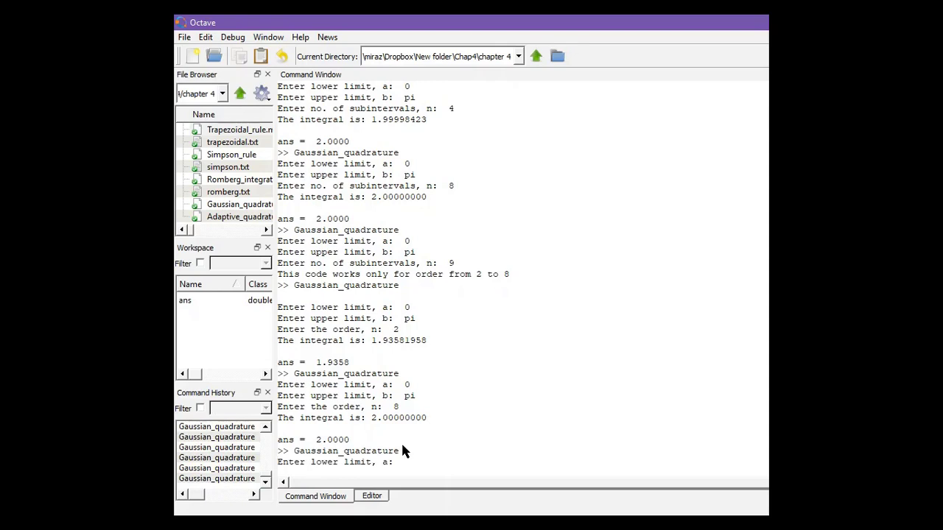
# Enter pi as the upper limit and order 9, triggering the orders 2-8 message
pyautogui.write('pi')
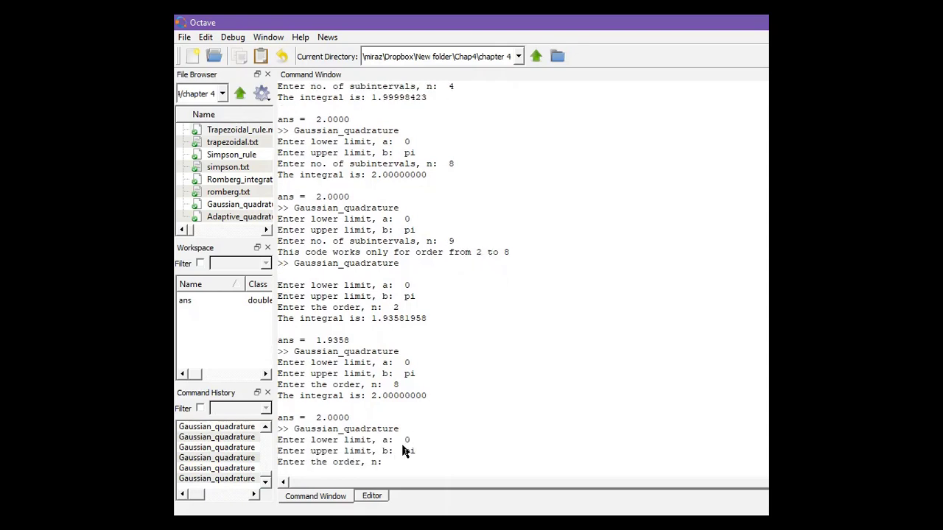
pyautogui.write('9')
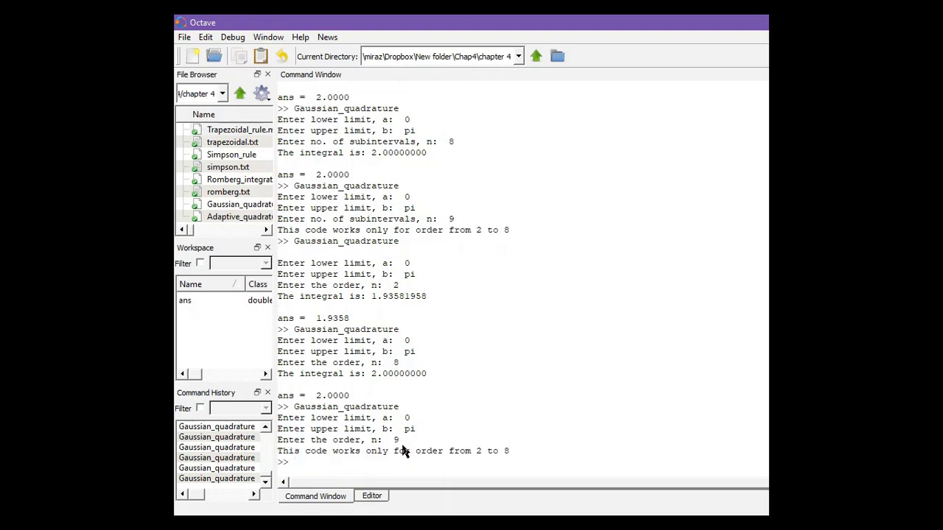
pyautogui.moveTo(320, 469)
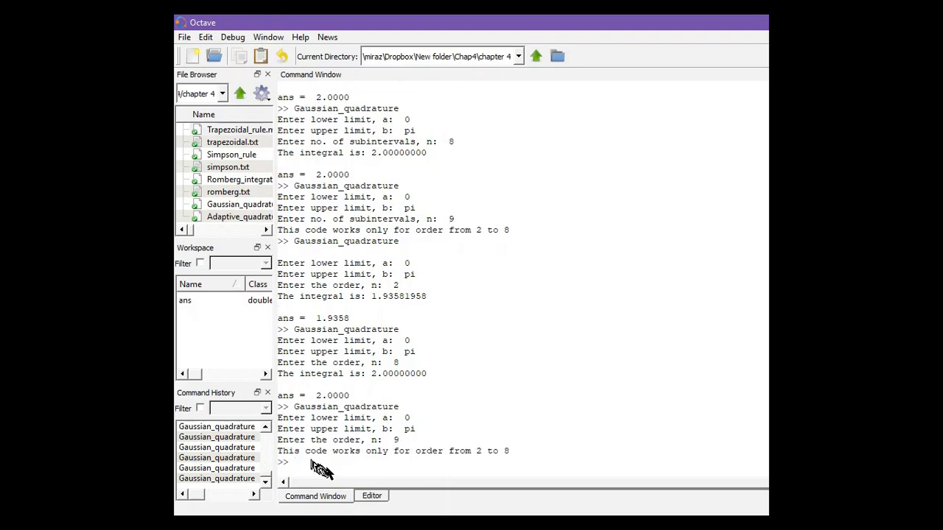
pyautogui.moveTo(347, 460)
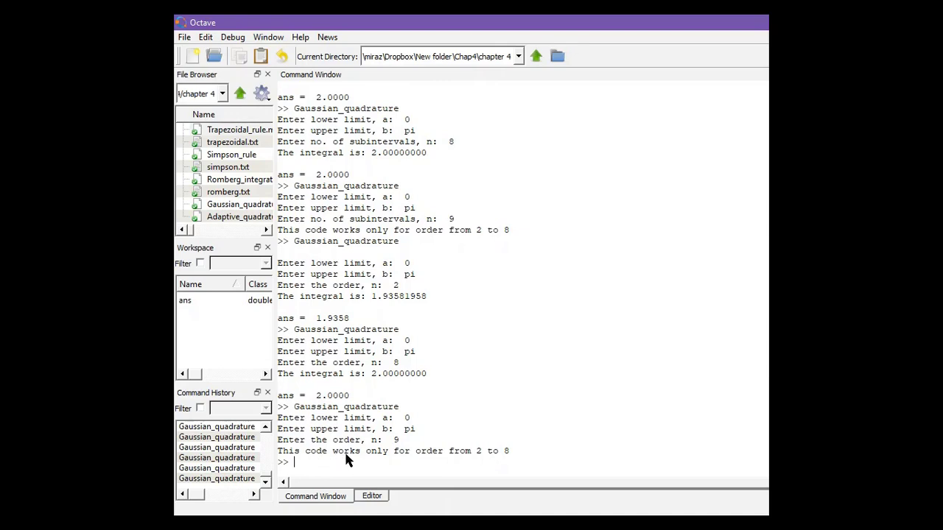
pyautogui.moveTo(481, 458)
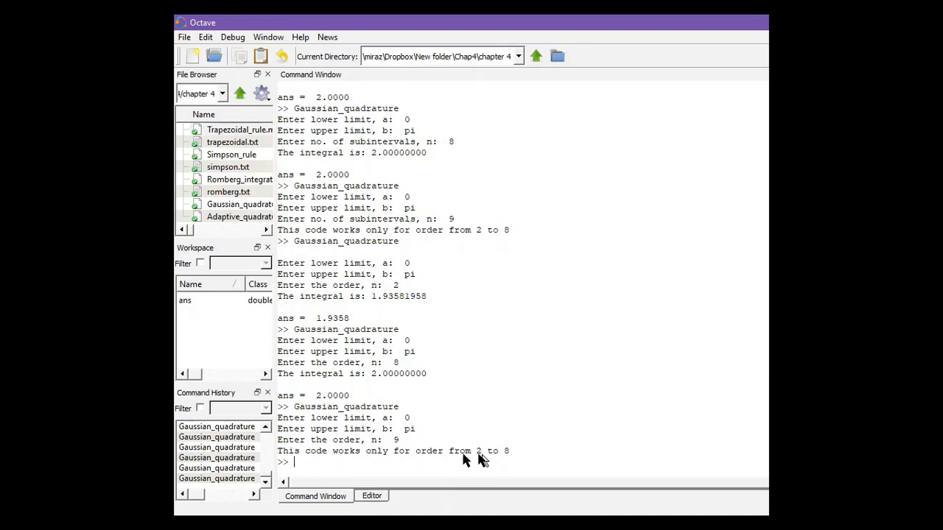